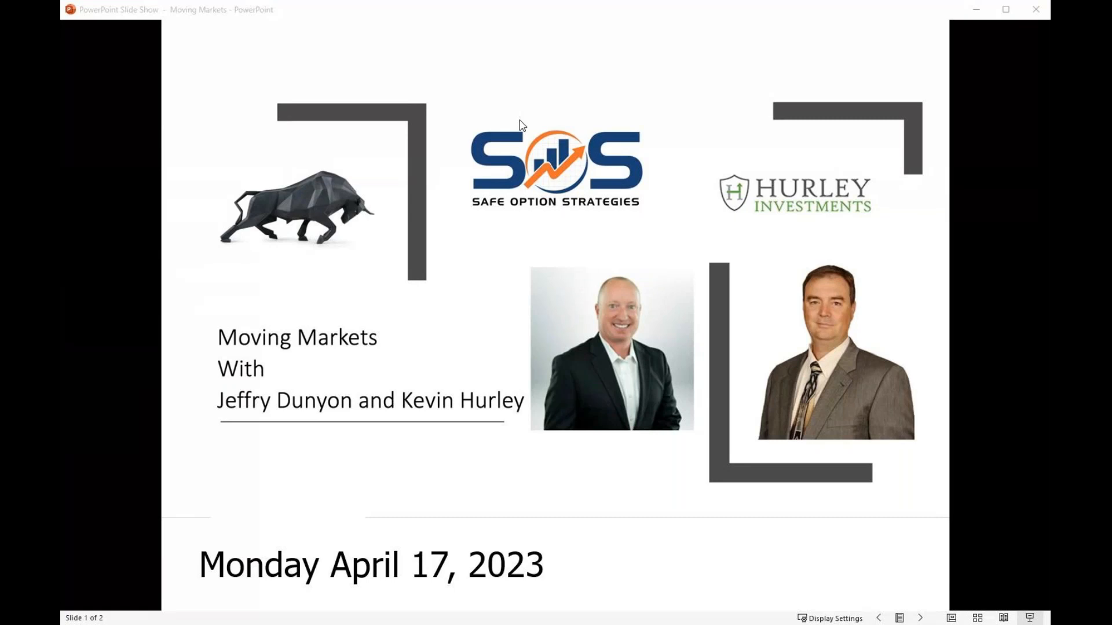
pyautogui.moveTo(995, 335)
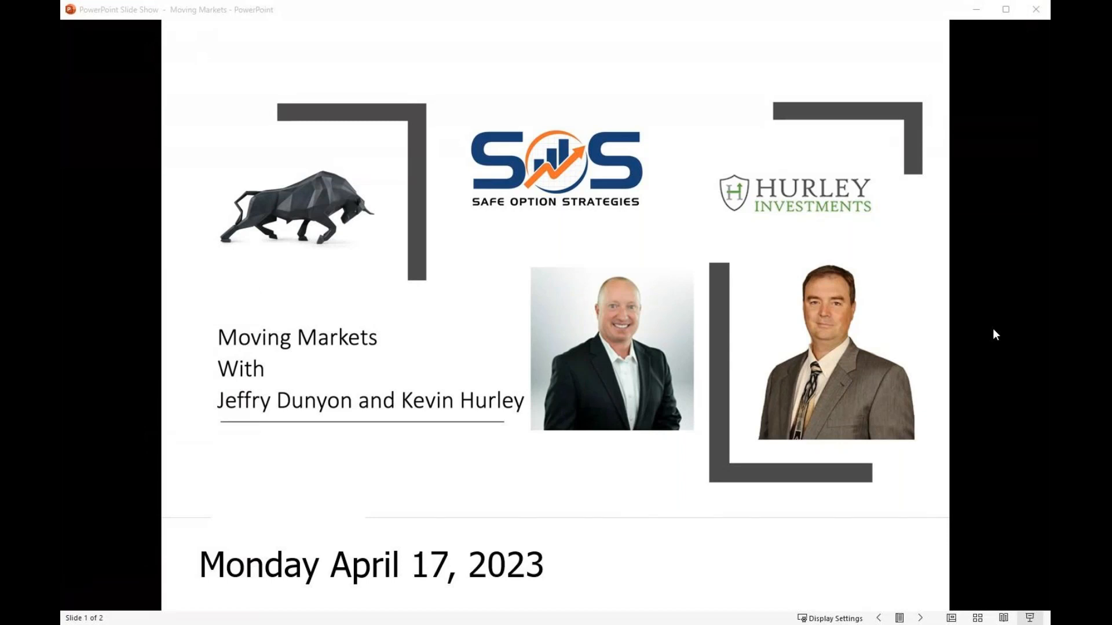
pyautogui.moveTo(572, 217)
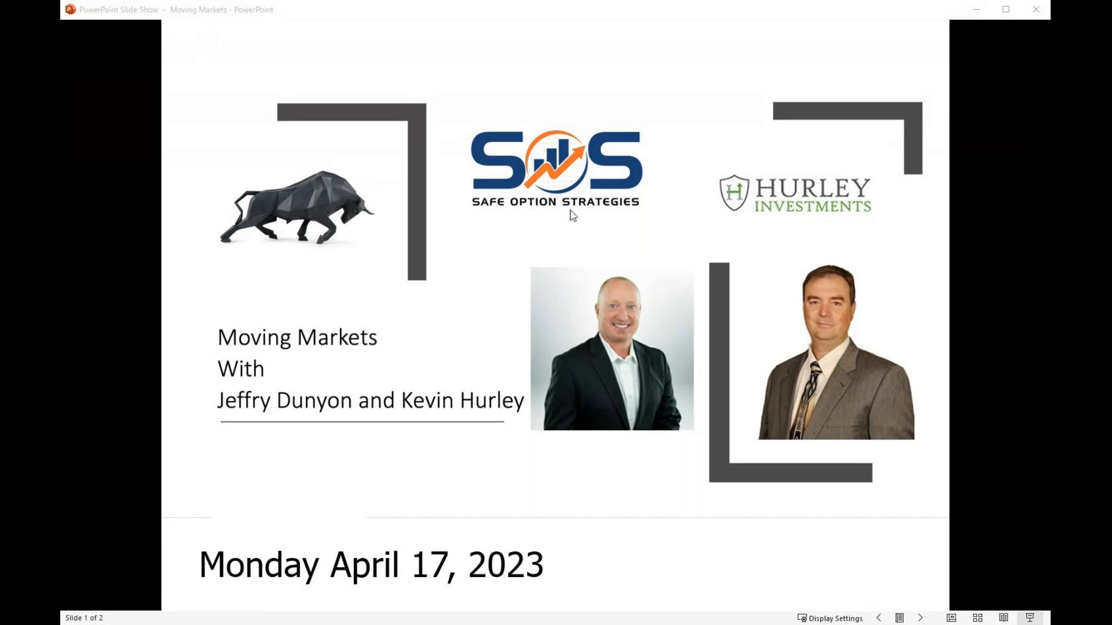
pyautogui.moveTo(573, 215)
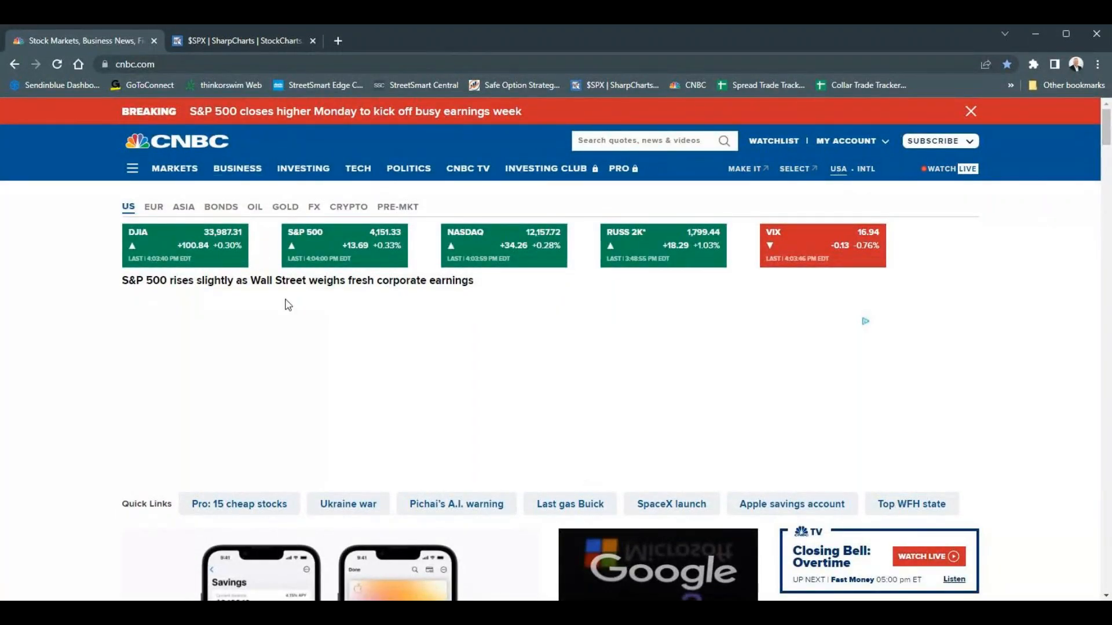
pyautogui.moveTo(188, 149)
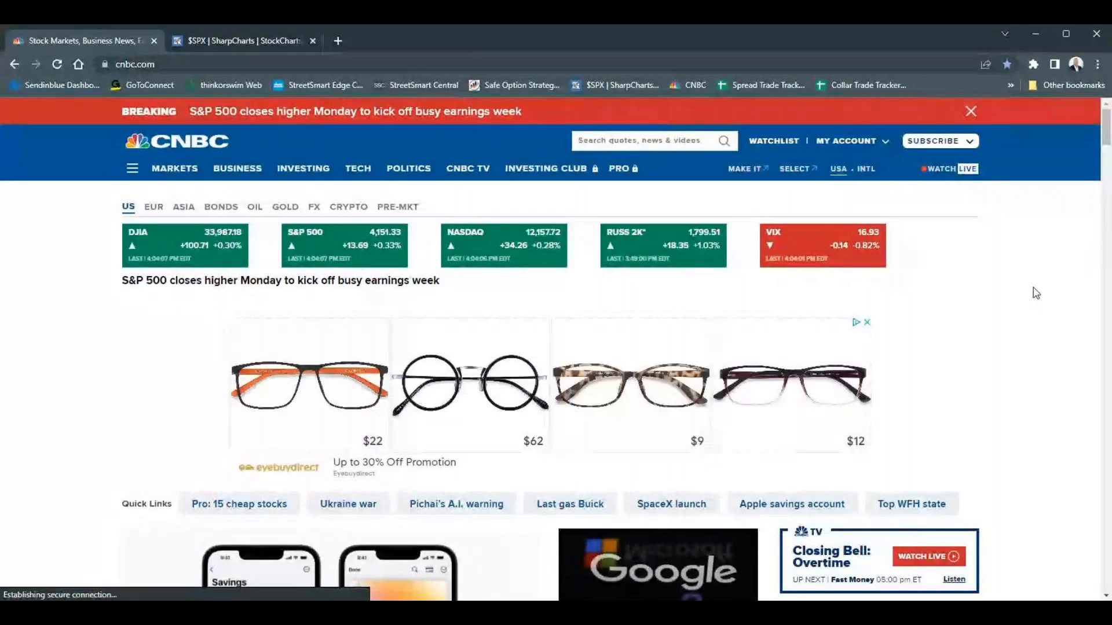
pyautogui.moveTo(879, 319)
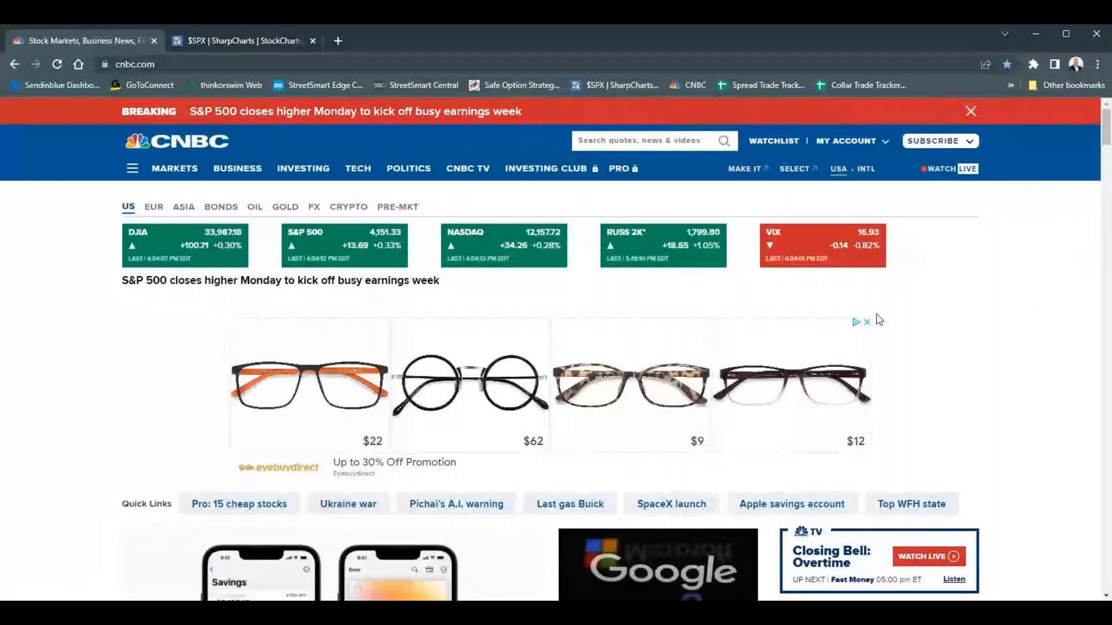
pyautogui.click(865, 322)
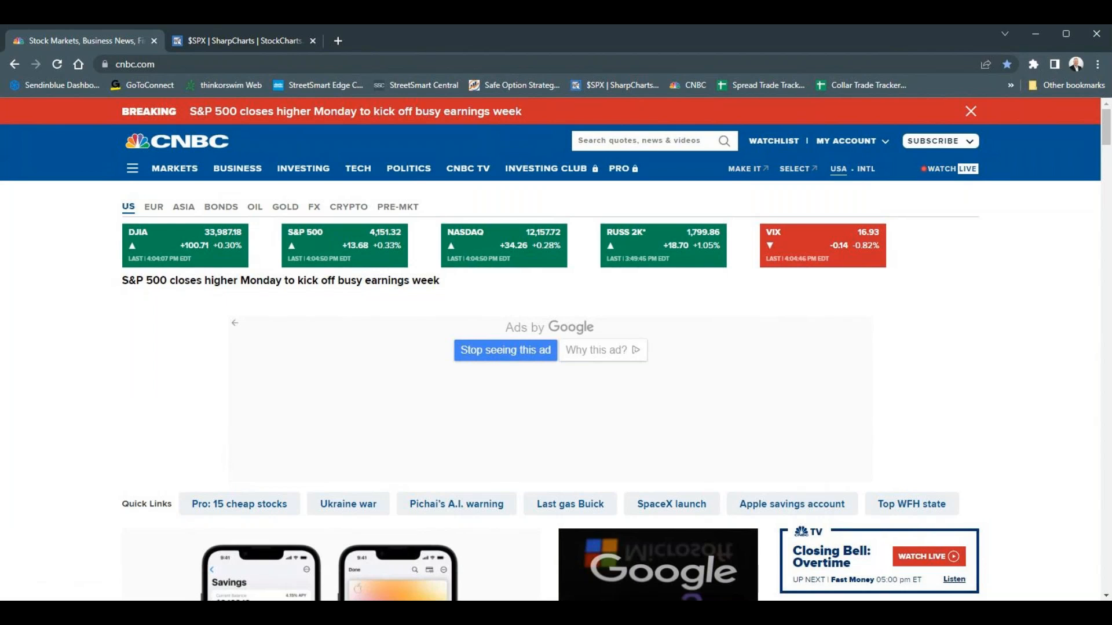
pyautogui.moveTo(833, 354)
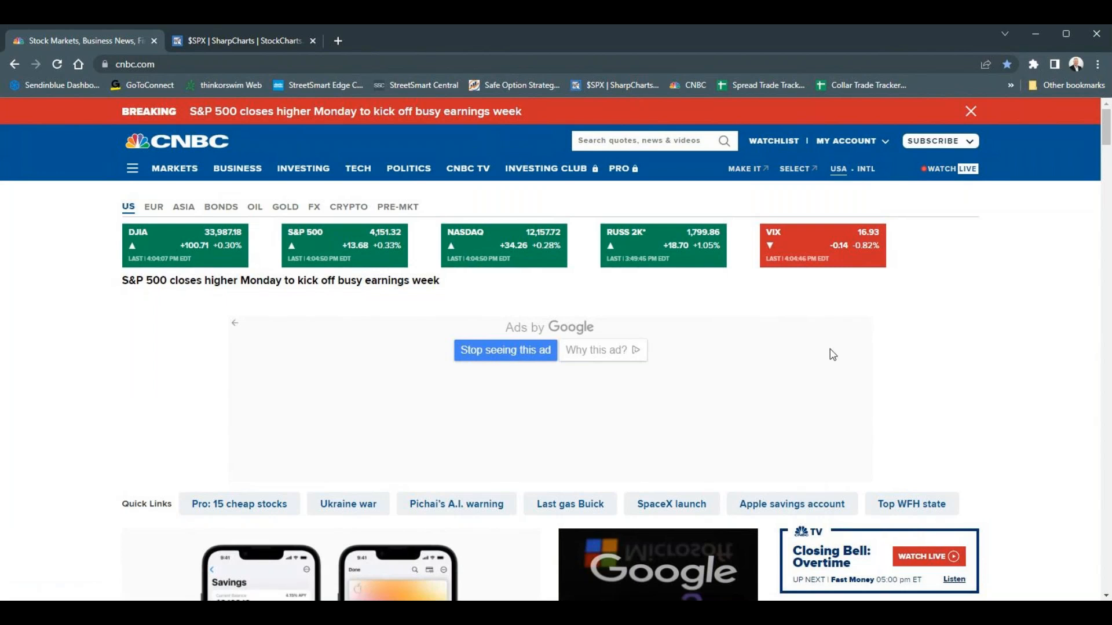
pyautogui.moveTo(984, 349)
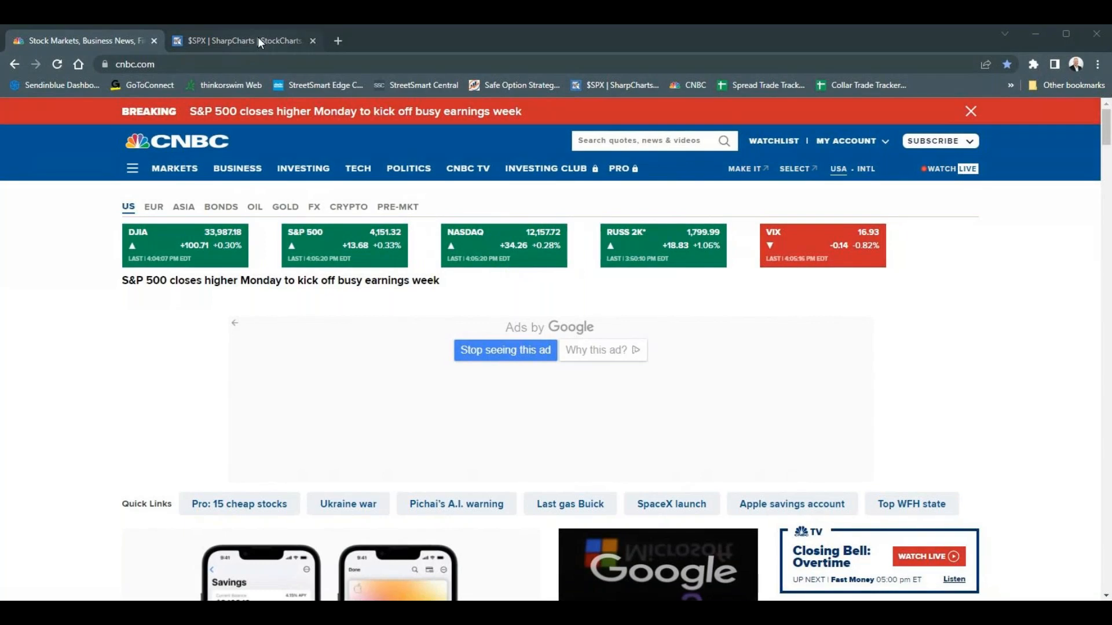
# - Show the StockCharts $SPX daily chart with RSI, moving averages and volume for review
pyautogui.click(241, 40)
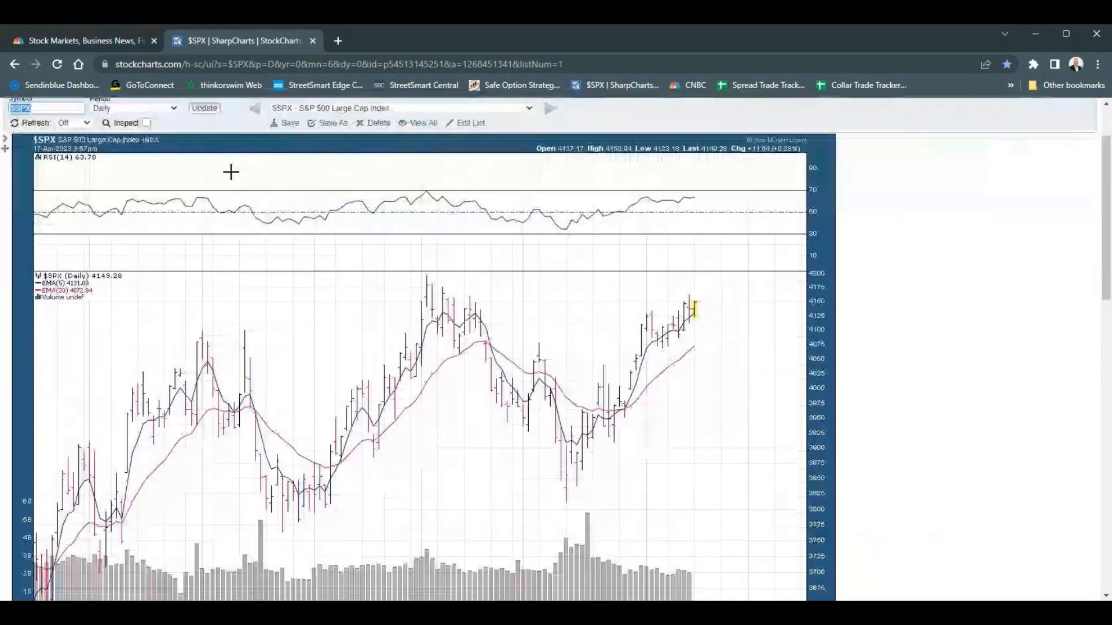
pyautogui.click(204, 108)
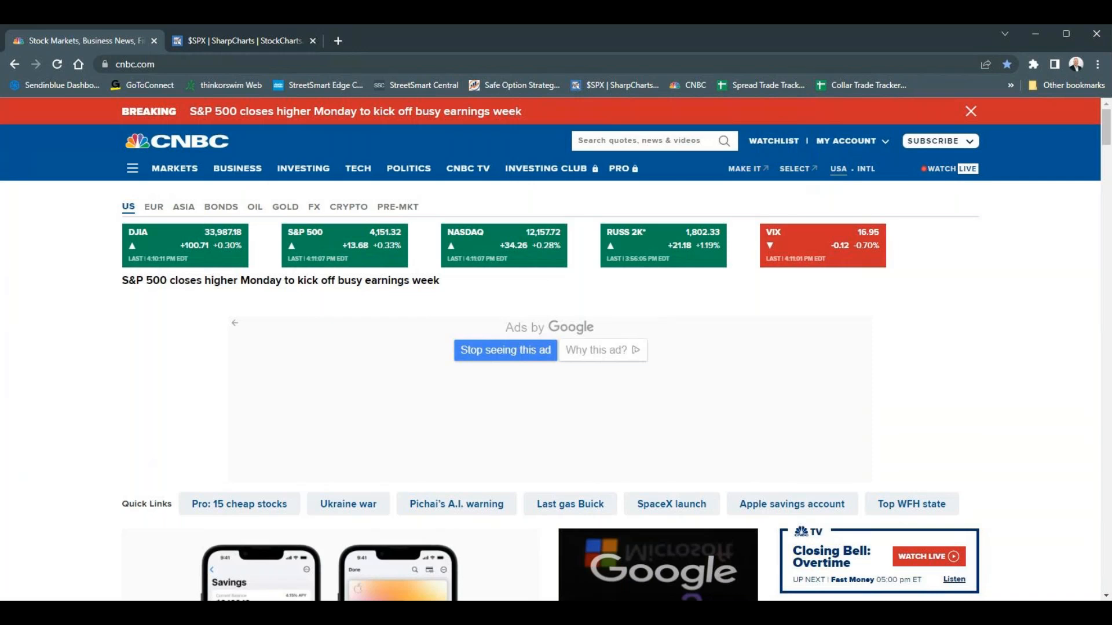
pyautogui.moveTo(857, 339)
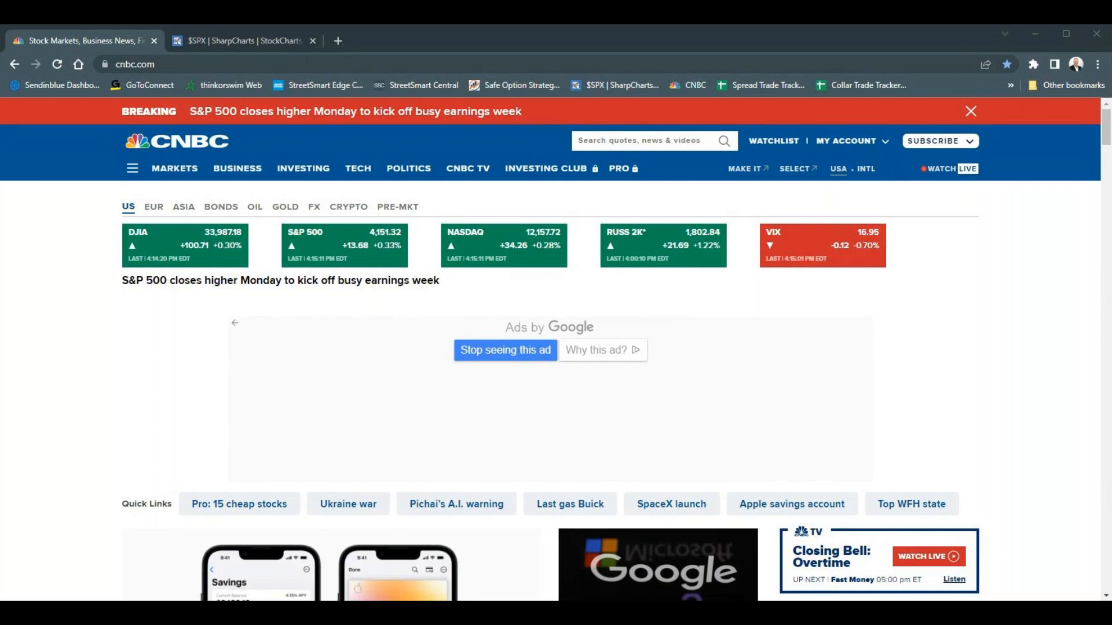
pyautogui.moveTo(910, 381)
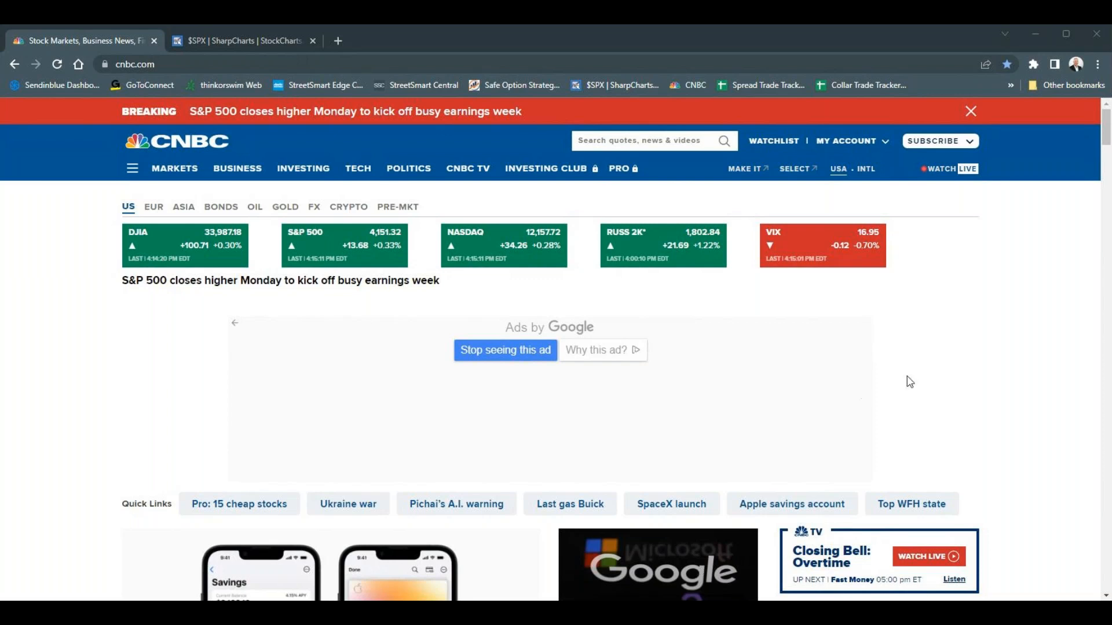